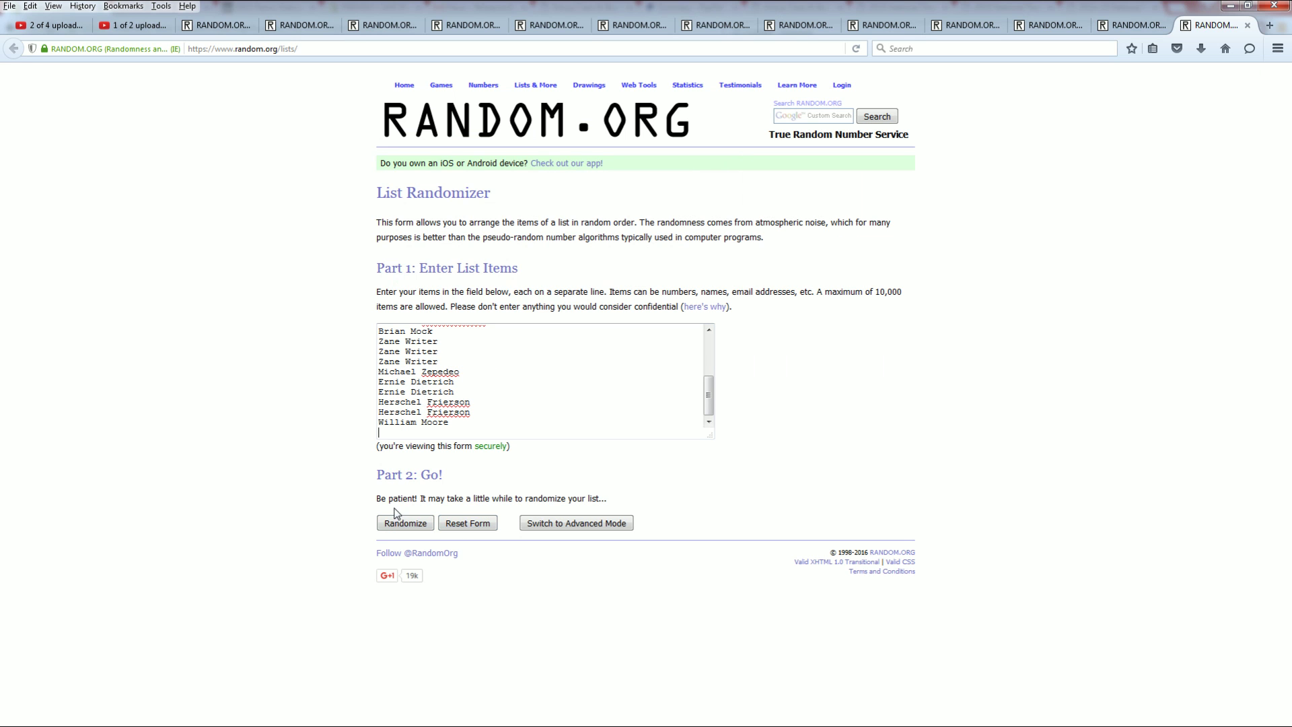
Randomize the 19 owner names and reshuffle them five more times with Again!
left_click(404, 522)
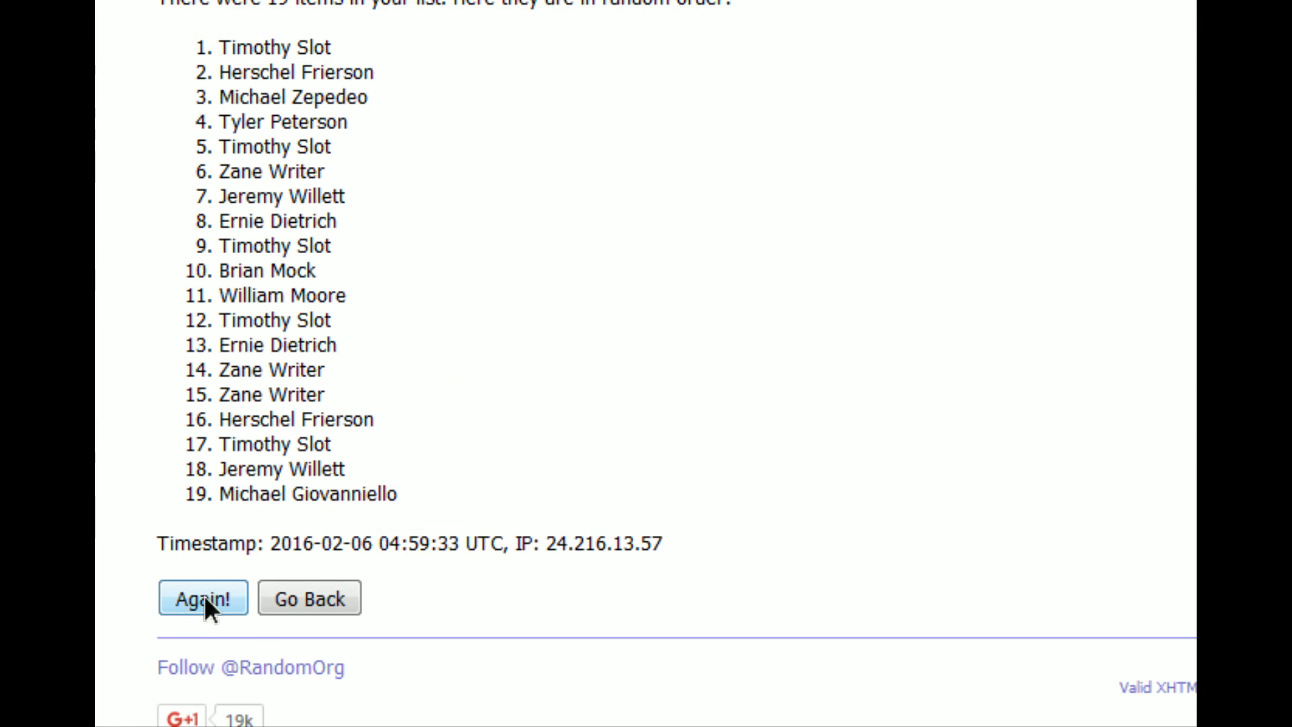
left_click(203, 598)
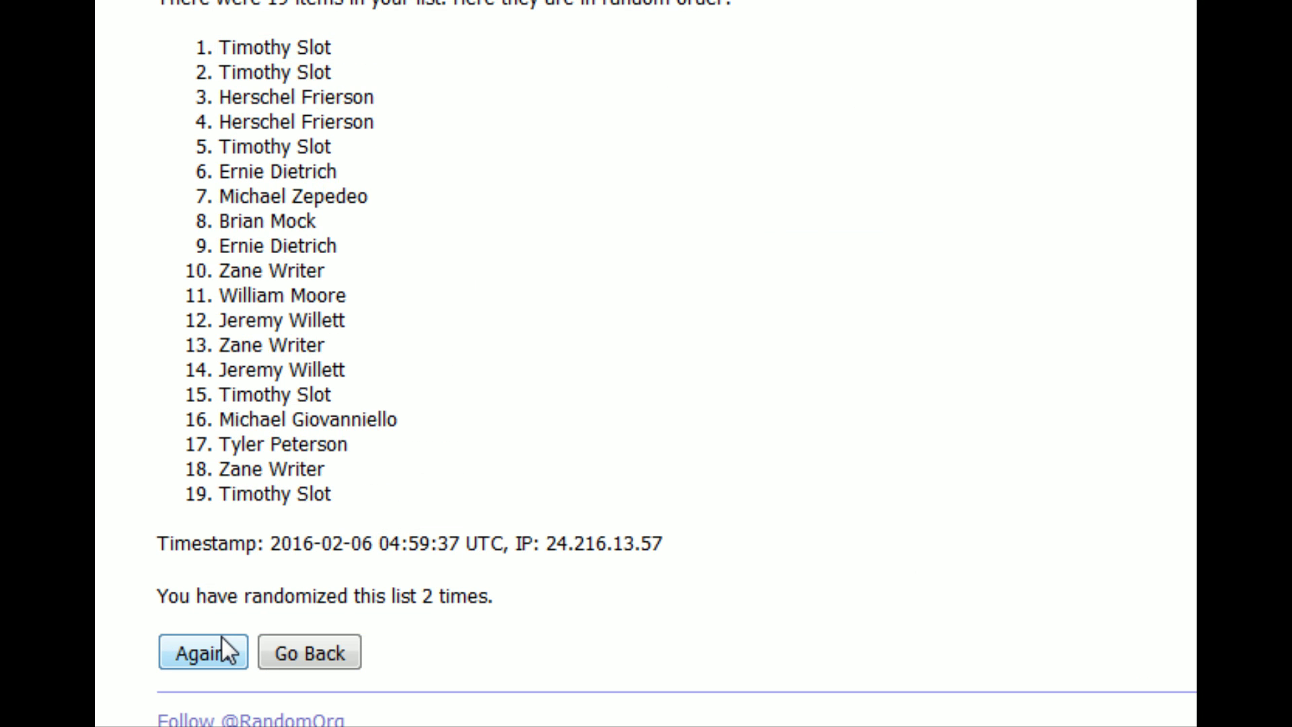
left_click(202, 651)
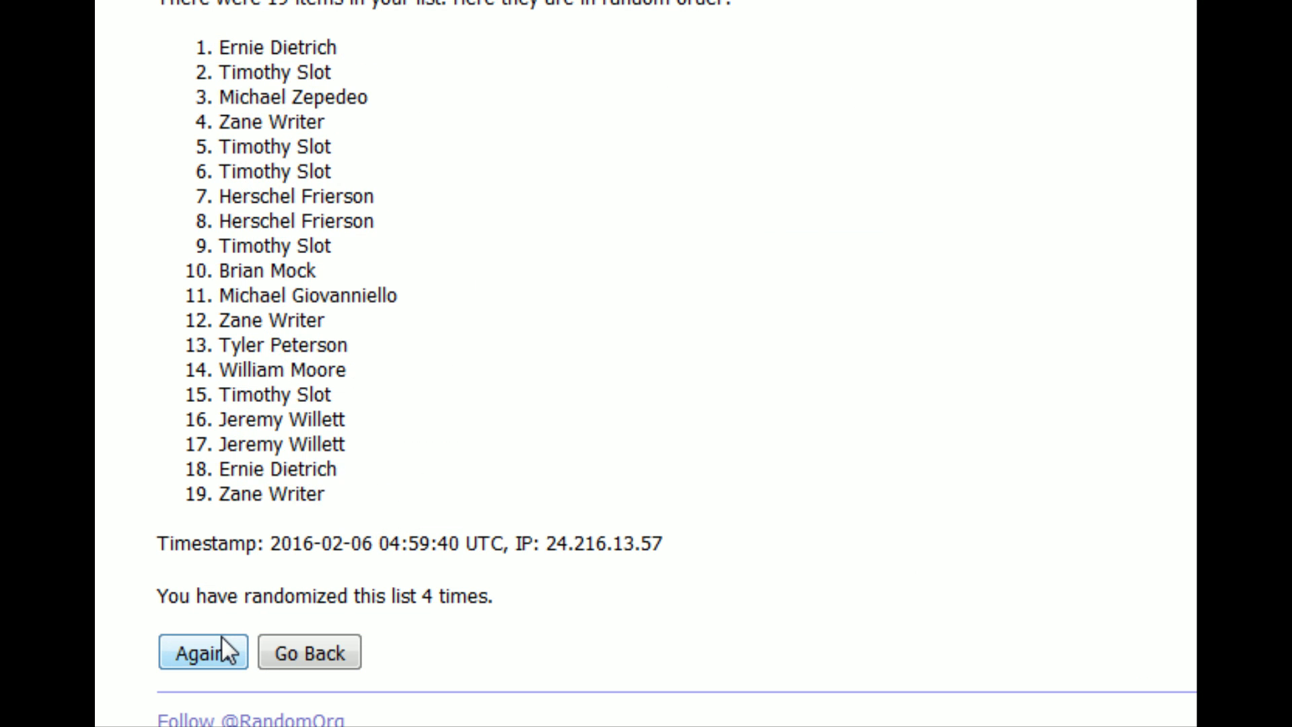
left_click(202, 651)
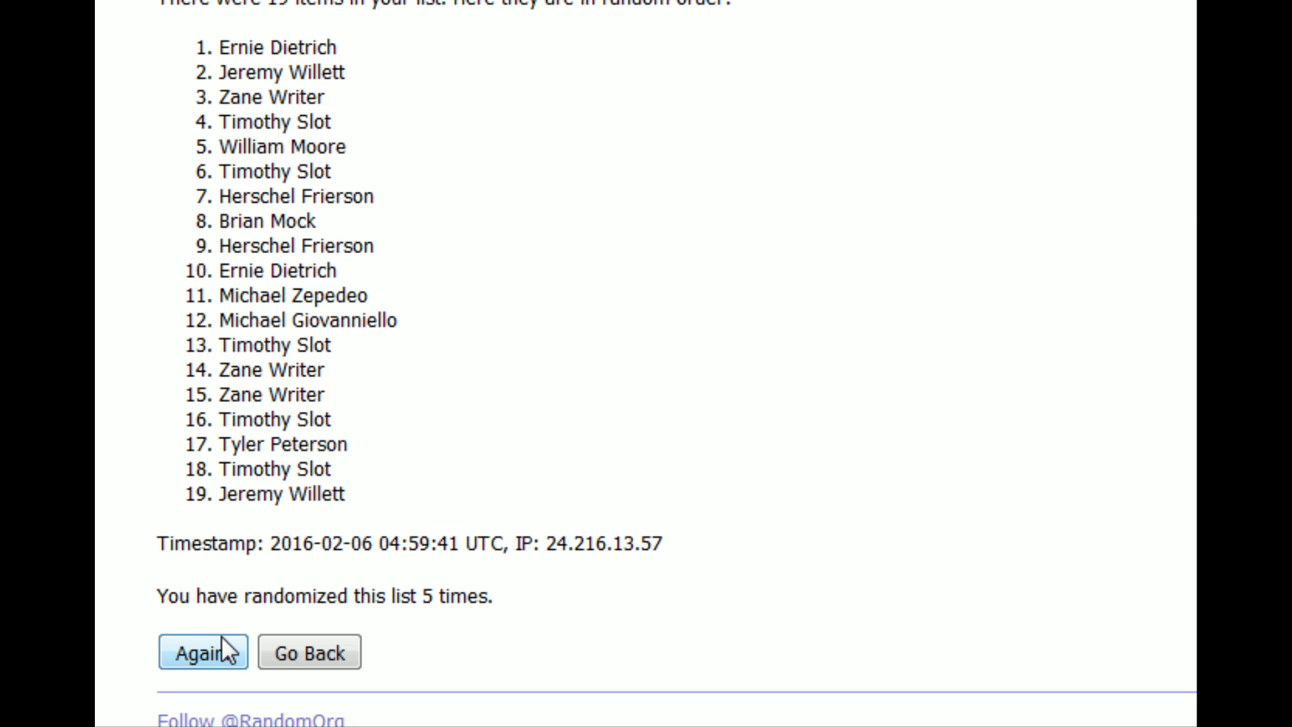
left_click(202, 652)
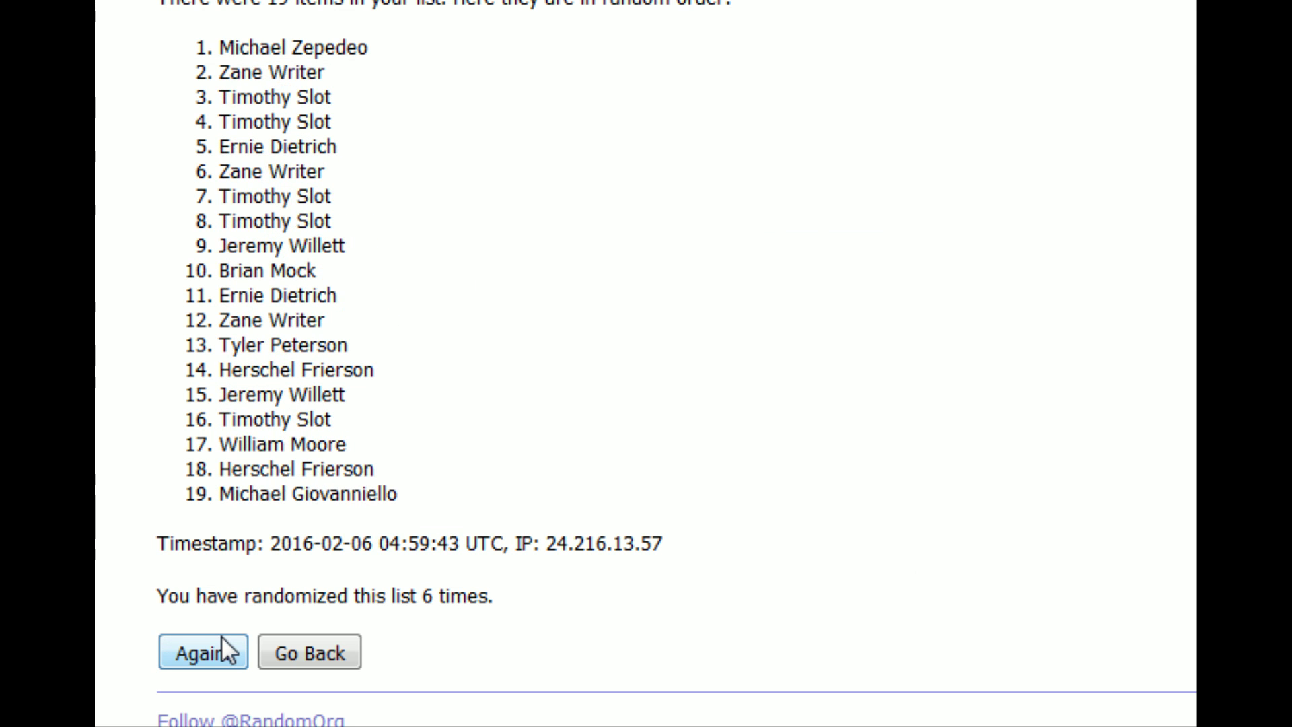
left_click(203, 651)
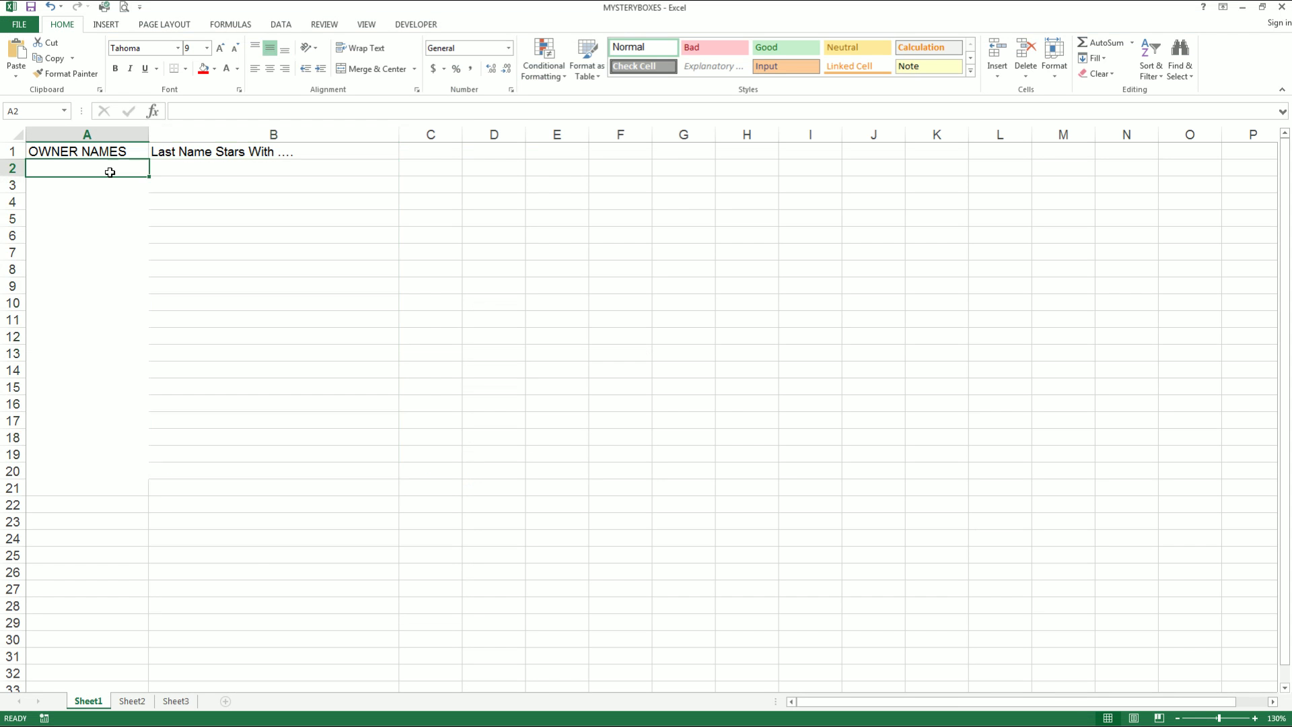
Paste the shuffled owner names into A2 under the OWNER NAMES heading
key("ctrl+v")
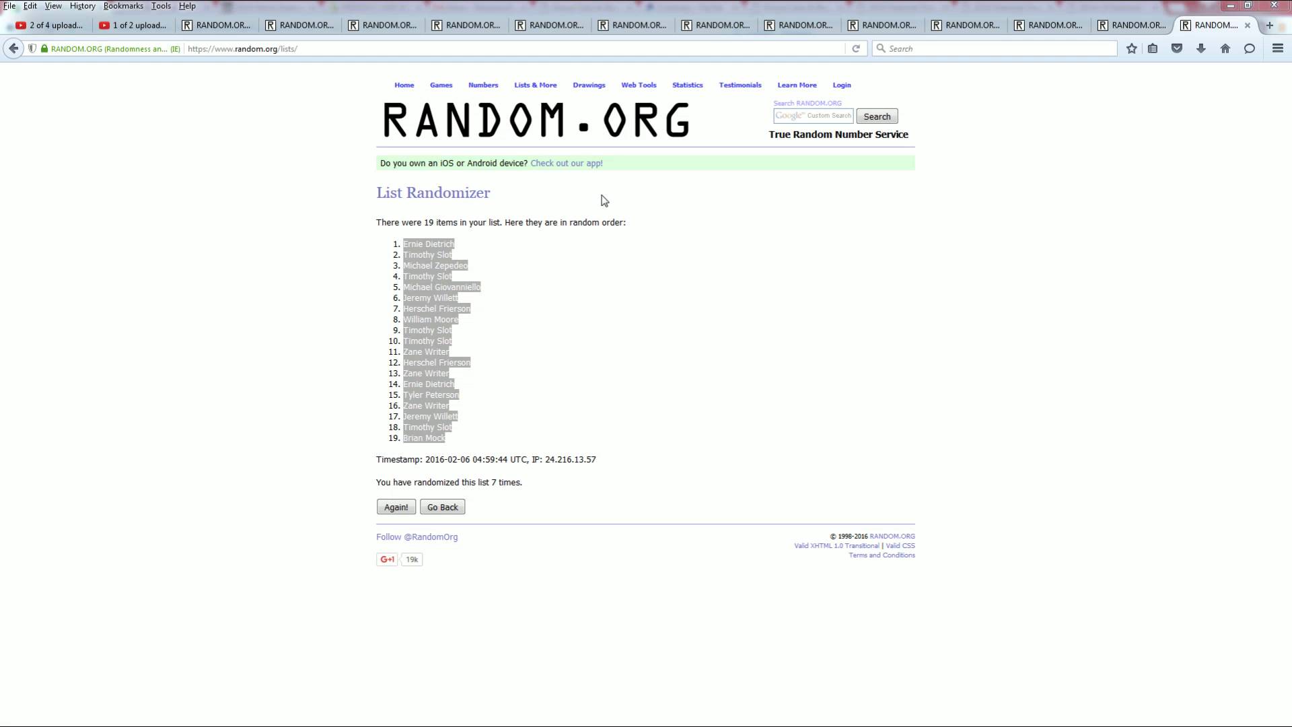
Start a fresh List Randomizer form and copy the last-name letters from Notepad
left_click(535, 85)
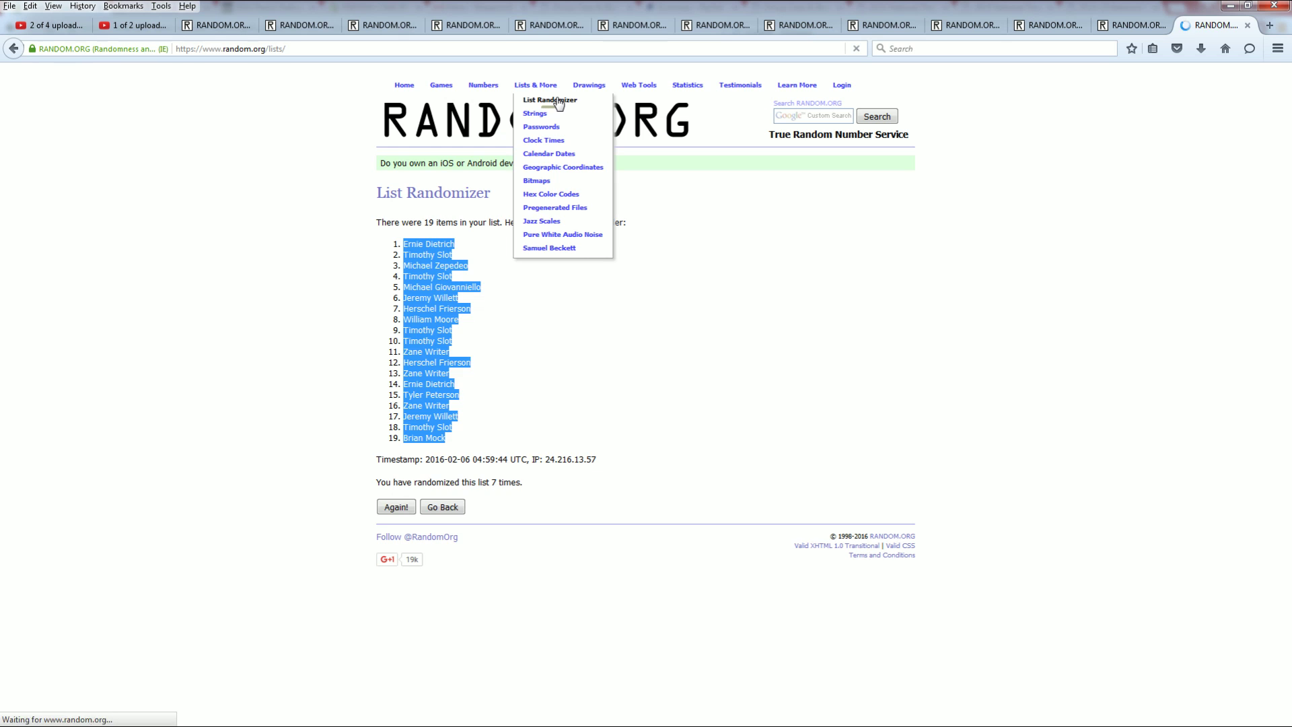
left_click(549, 99)
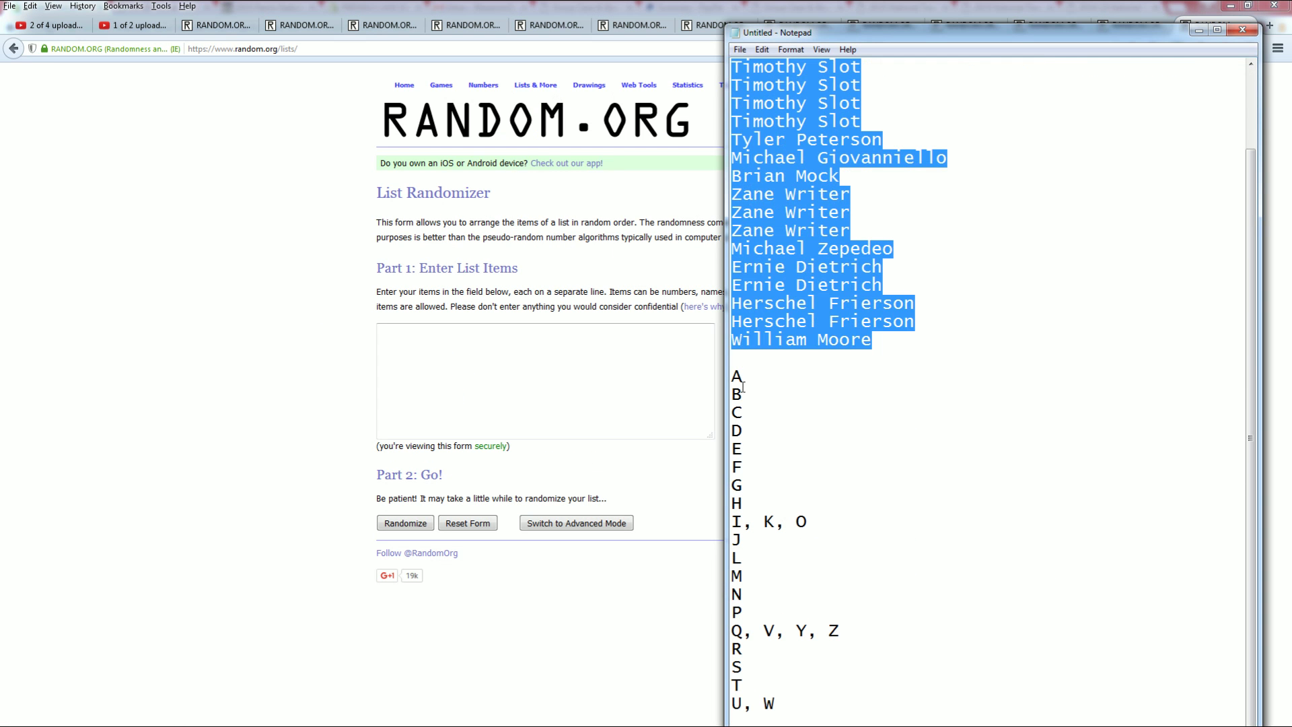
right_click(775, 486)
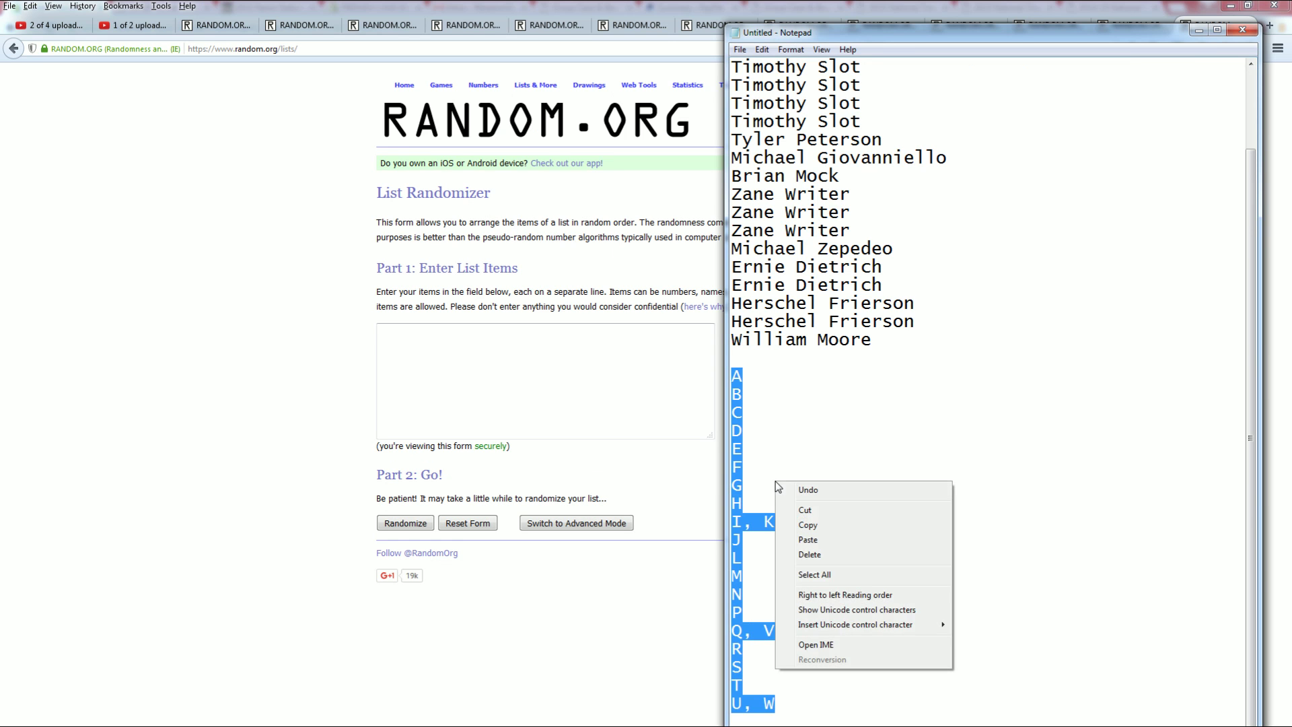
left_click(1208, 24)
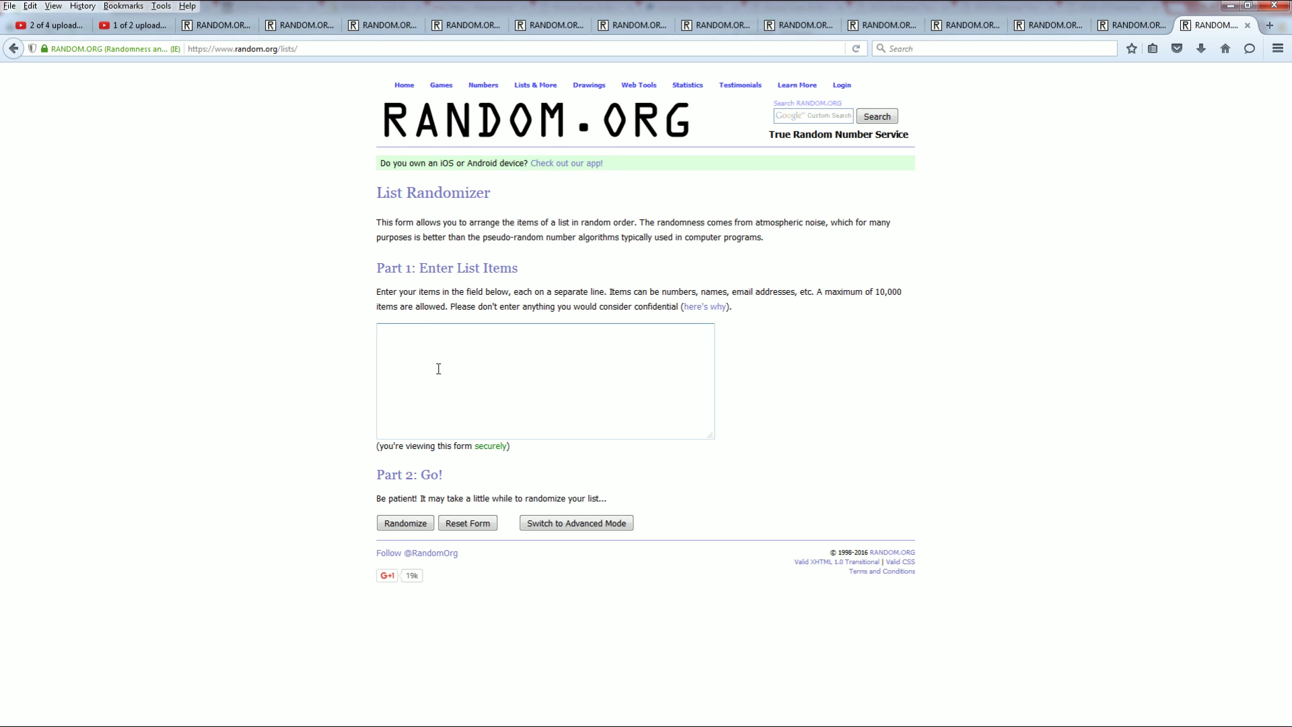
Paste the 19 letter groups, randomize them and reshuffle four more times
left_click(405, 523)
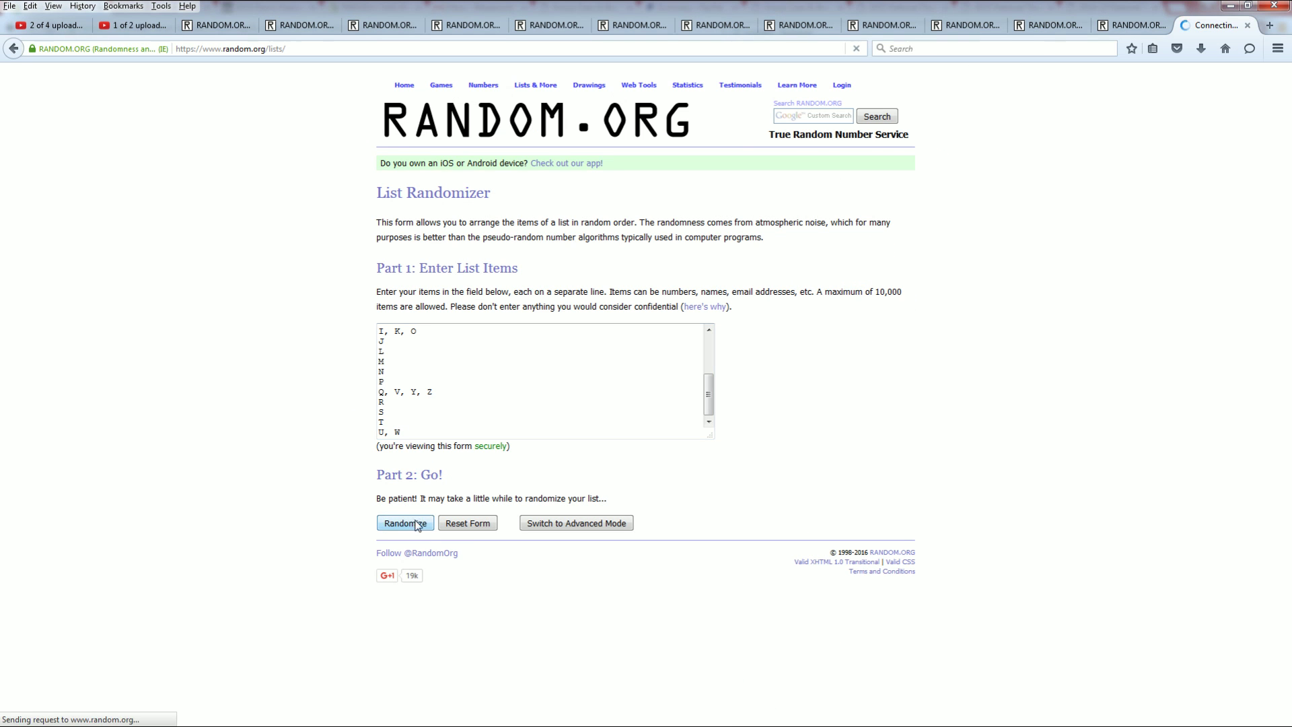
left_click(406, 522)
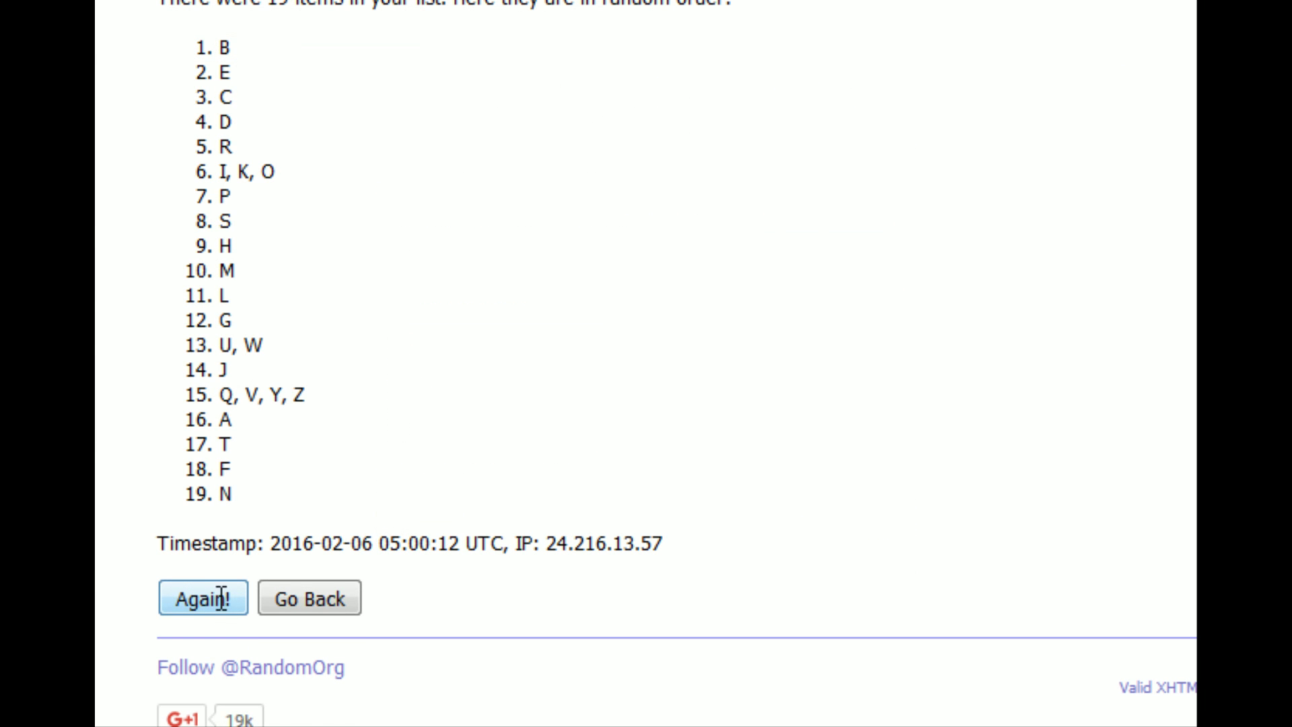
left_click(203, 596)
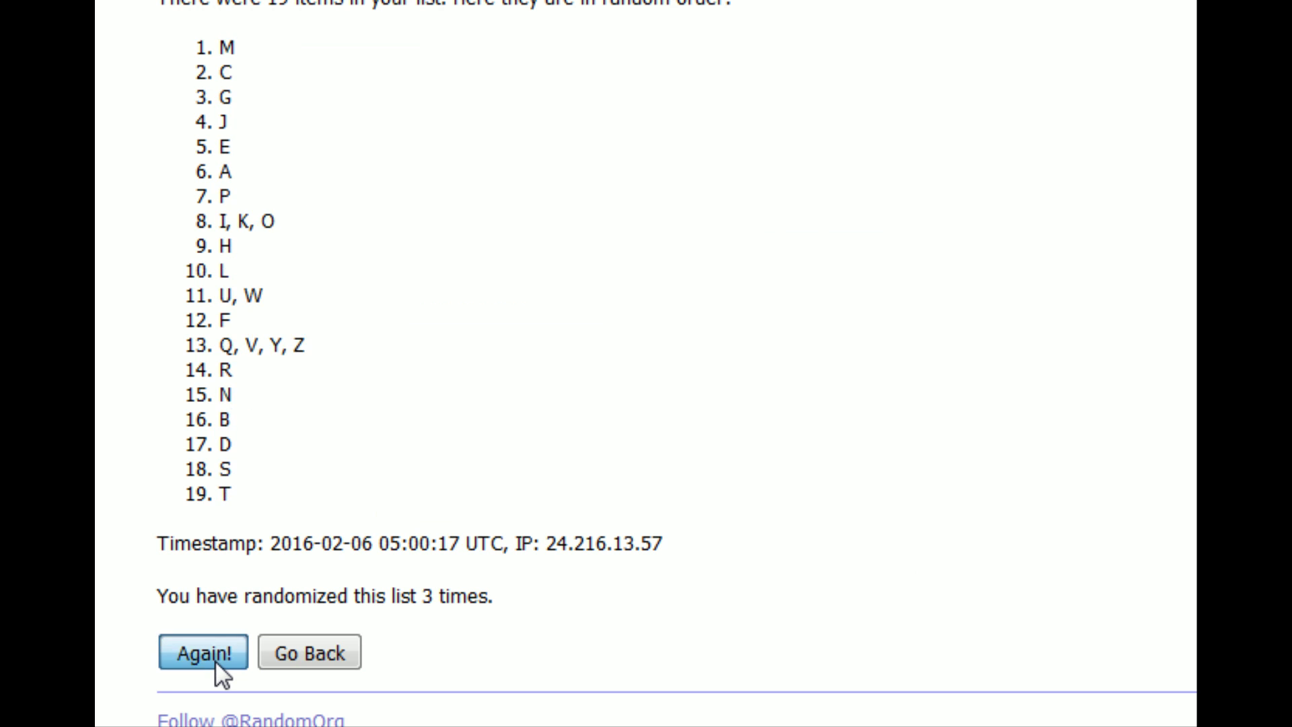
left_click(202, 651)
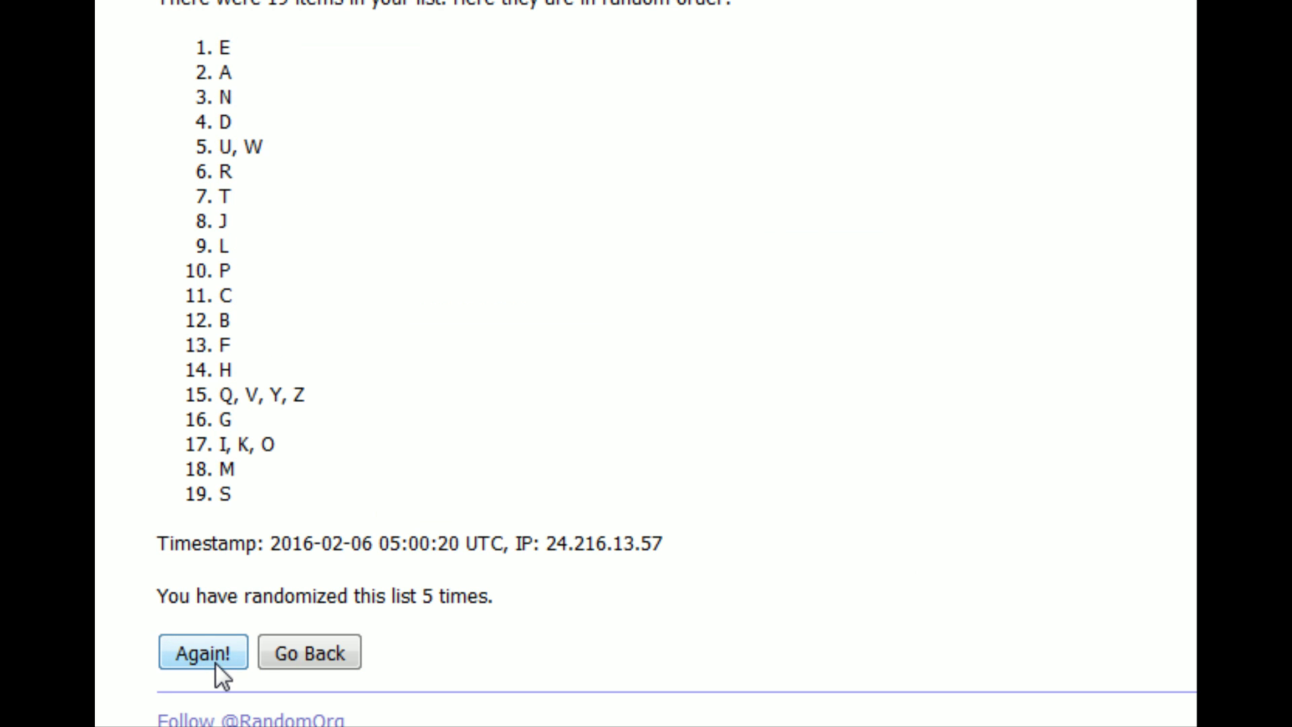
left_click(203, 653)
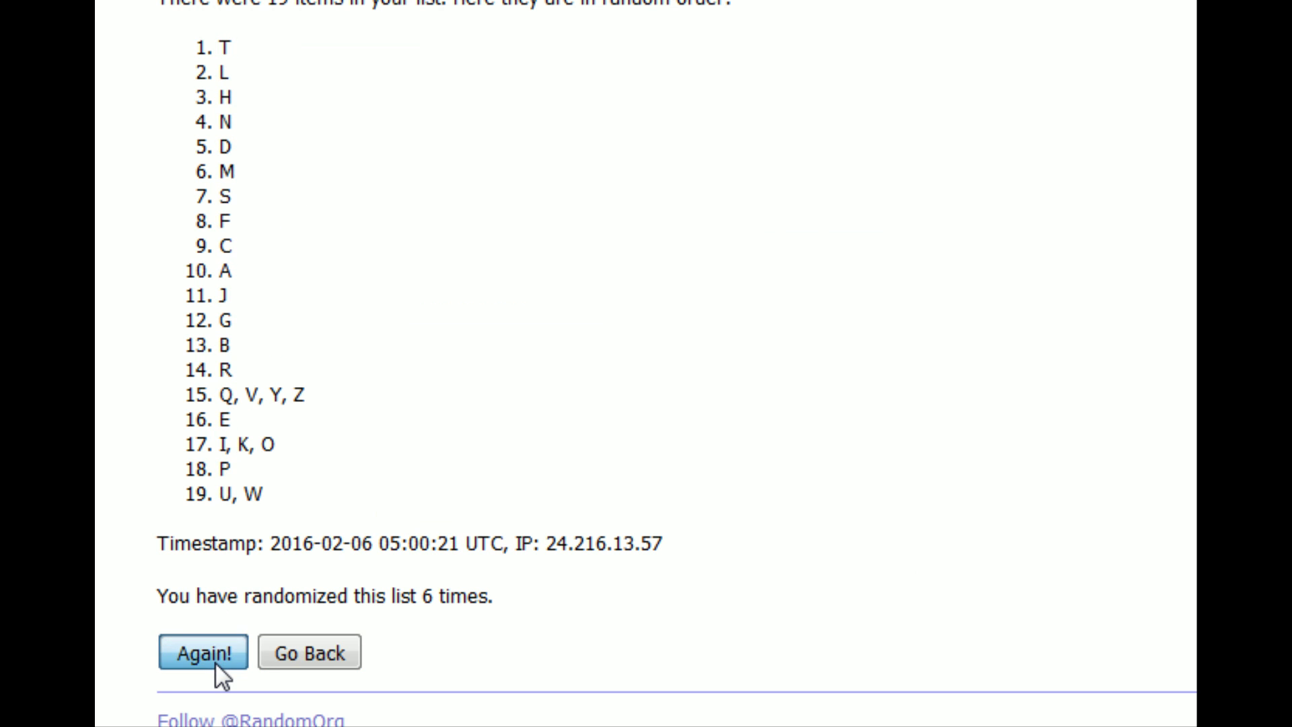
left_click(202, 652)
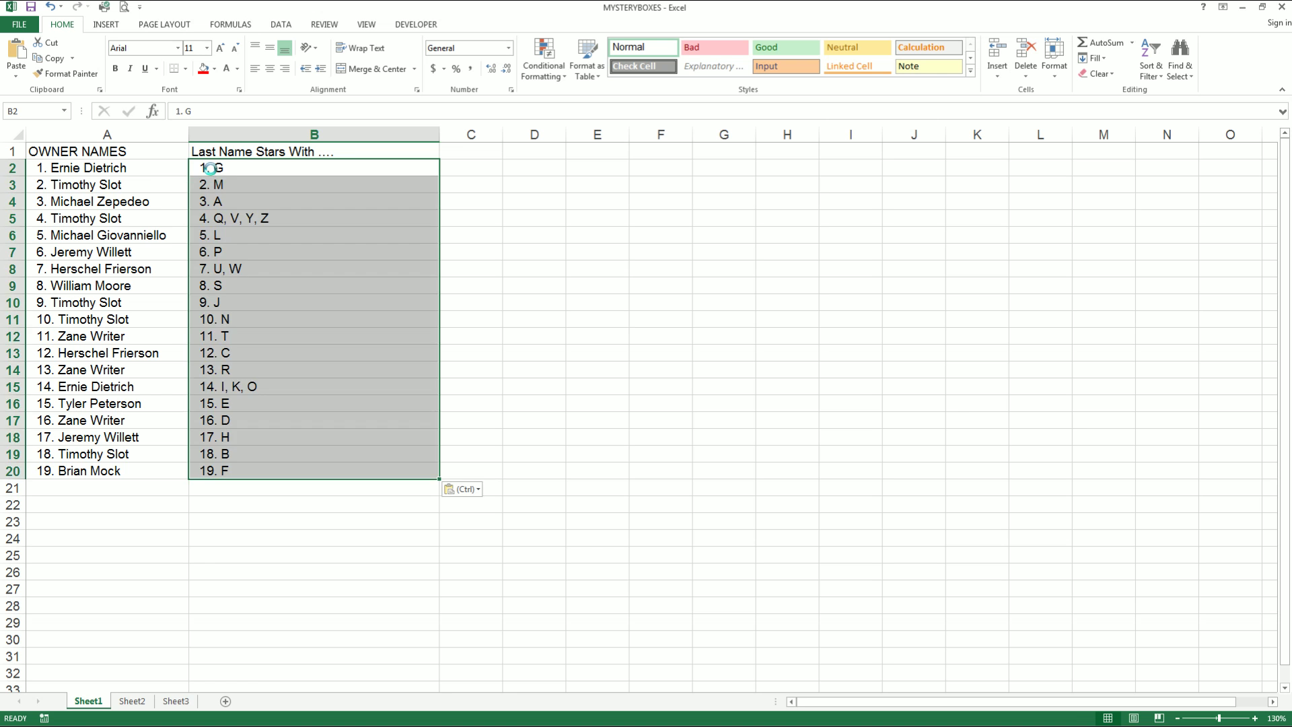
Paste the shuffled letters into column B beside the owner names and deselect
left_click(105, 166)
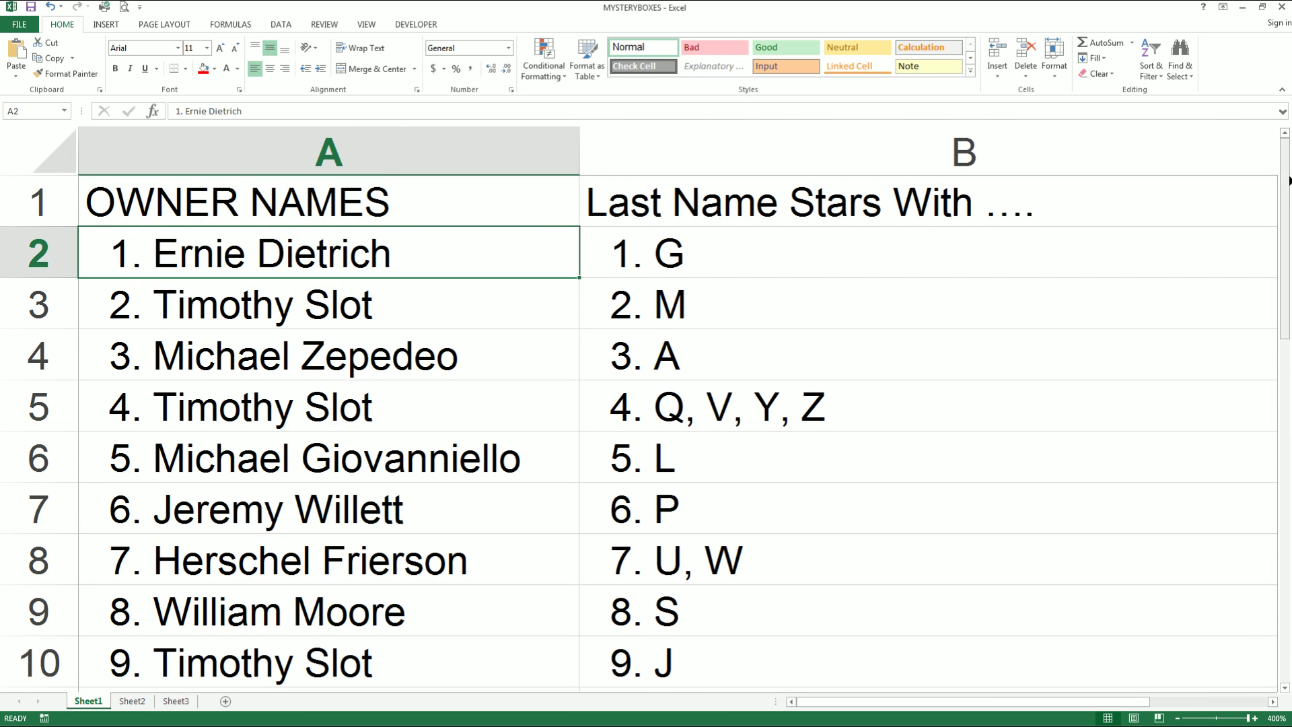
scroll("down", 3)
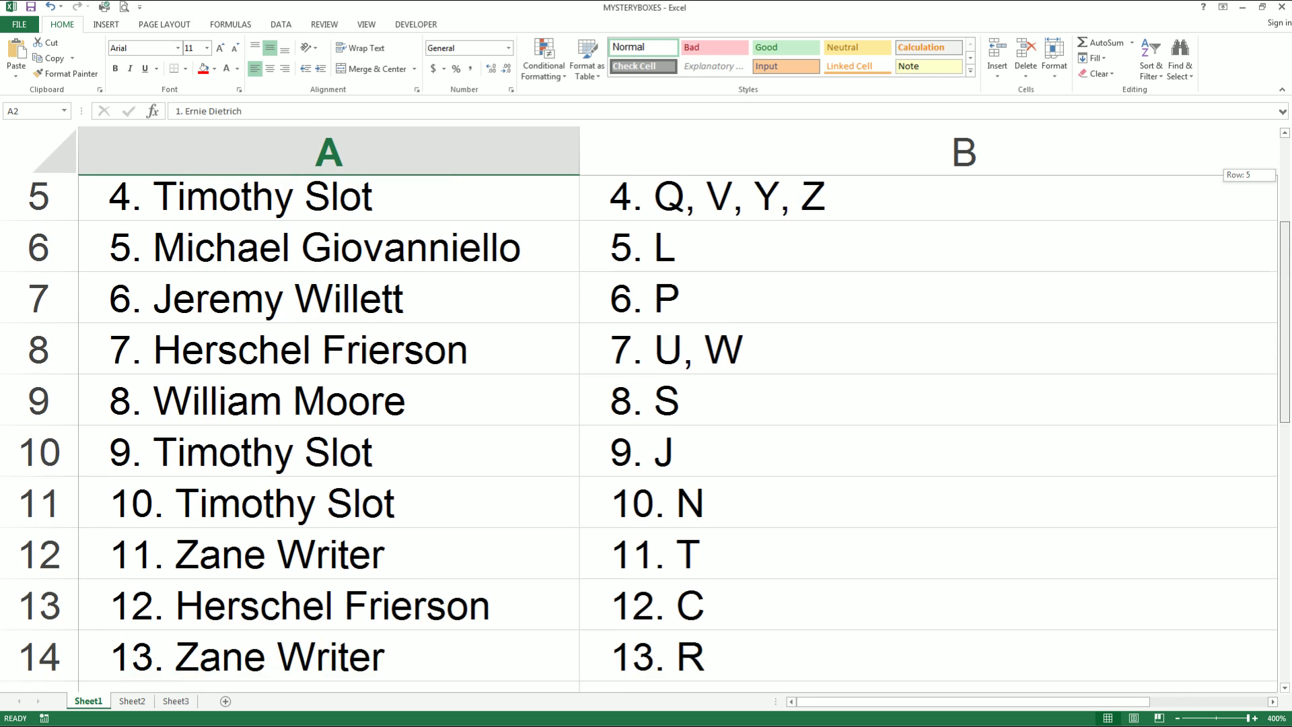
scroll("down", 3)
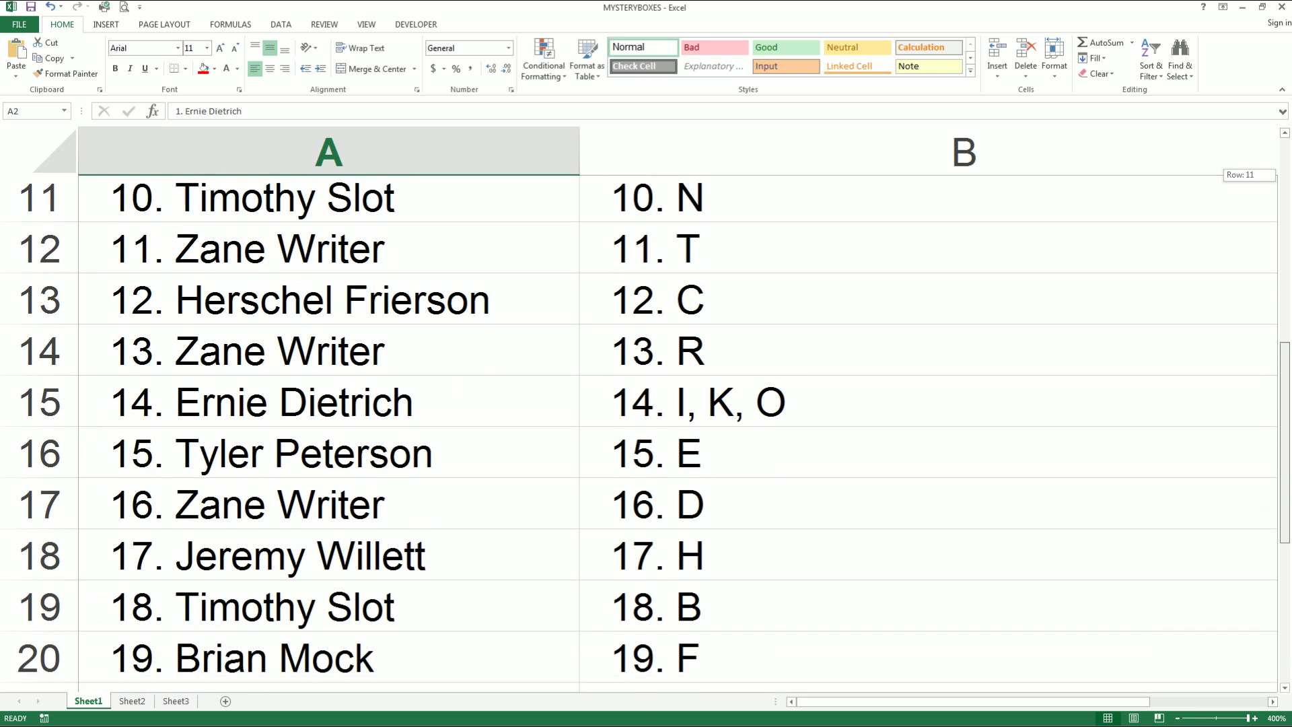
scroll("up", 3)
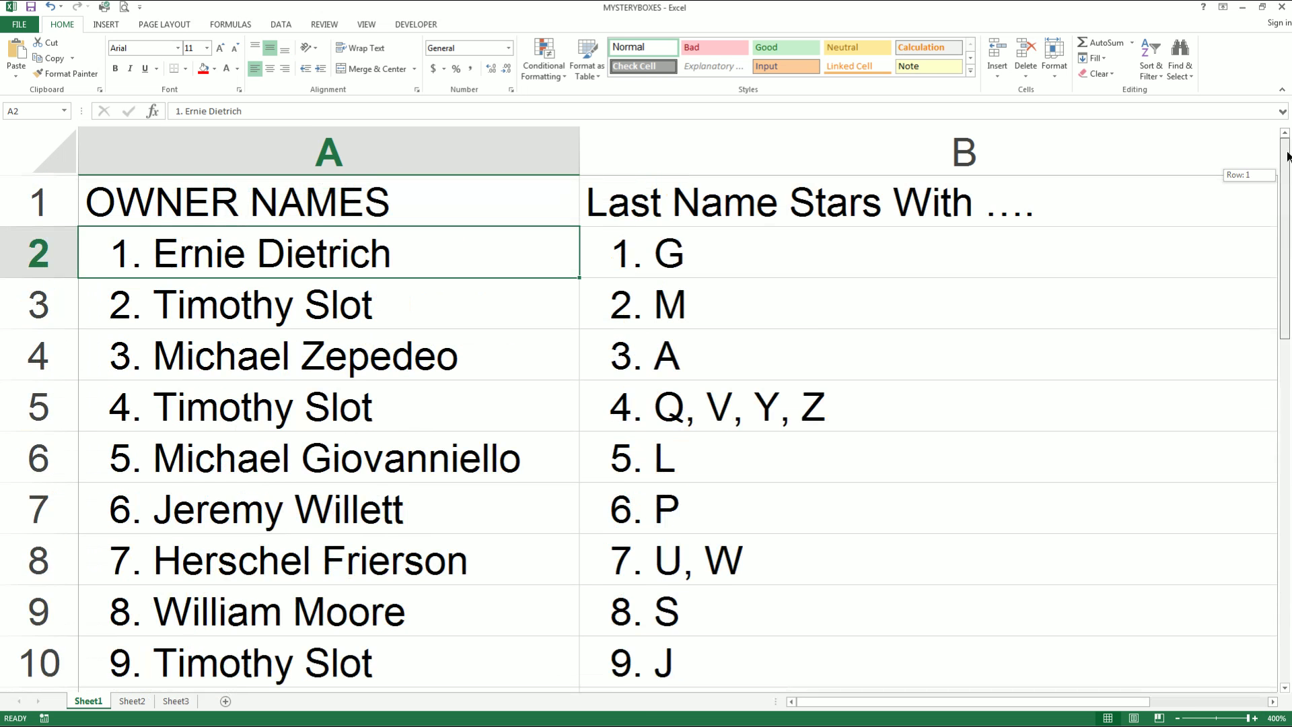